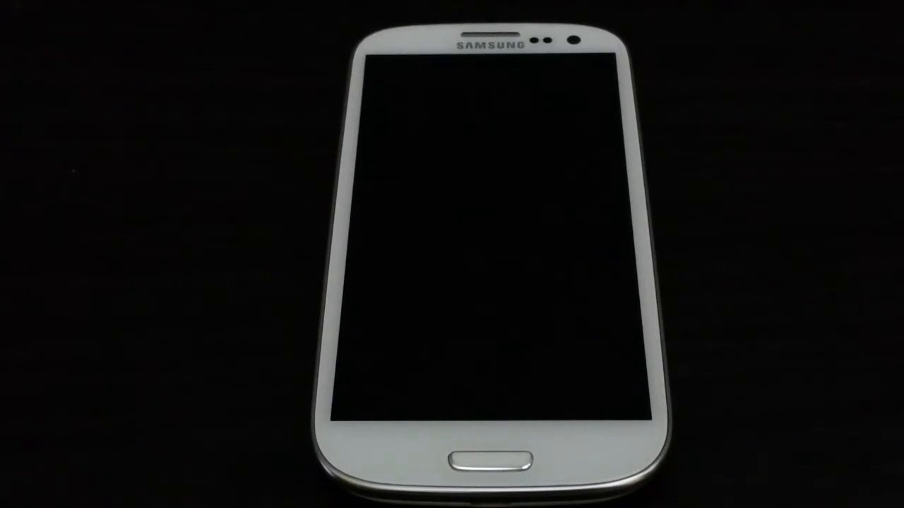
Wake the freshly flashed phone so the setup wizard's Google account prompt appears.
{"action": "left_click", "coordinate": [480, 463]}
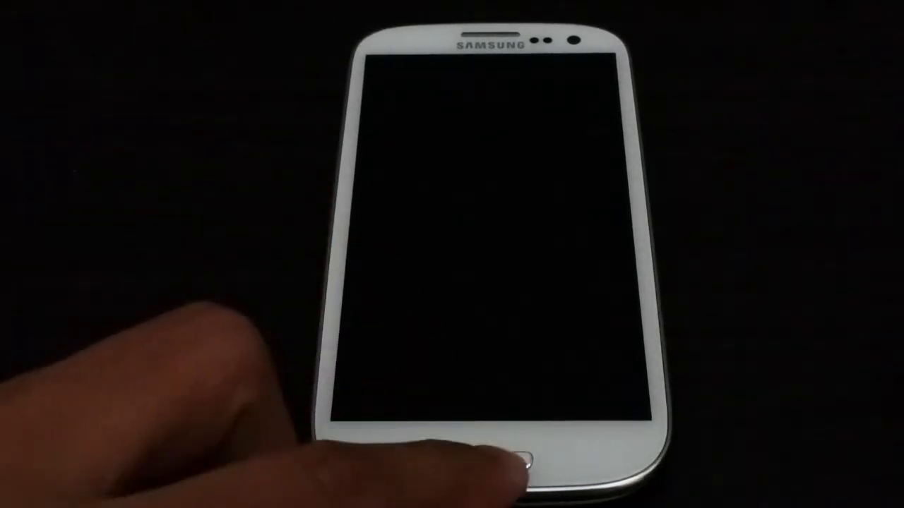
{"action": "left_click", "coordinate": [516, 466]}
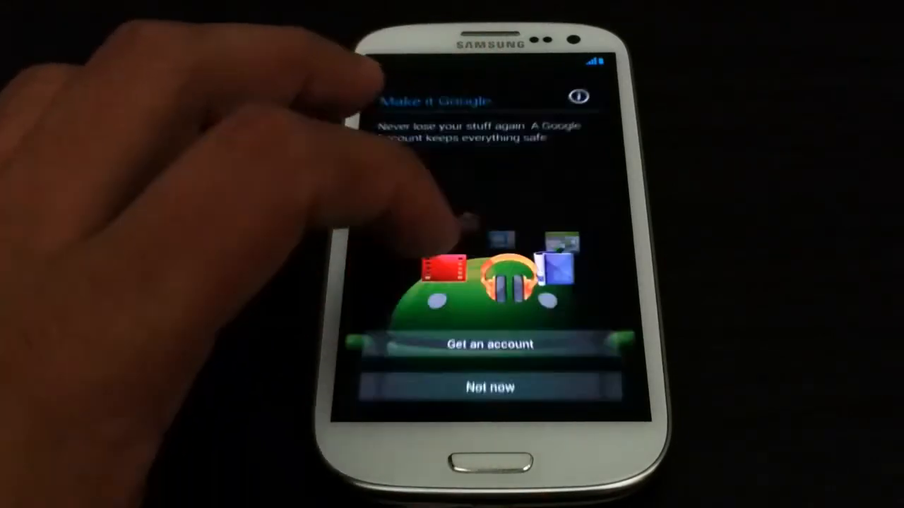
Skip the Google account, accept location, dismiss the input tip and finish setup.
{"action": "left_click", "coordinate": [491, 387]}
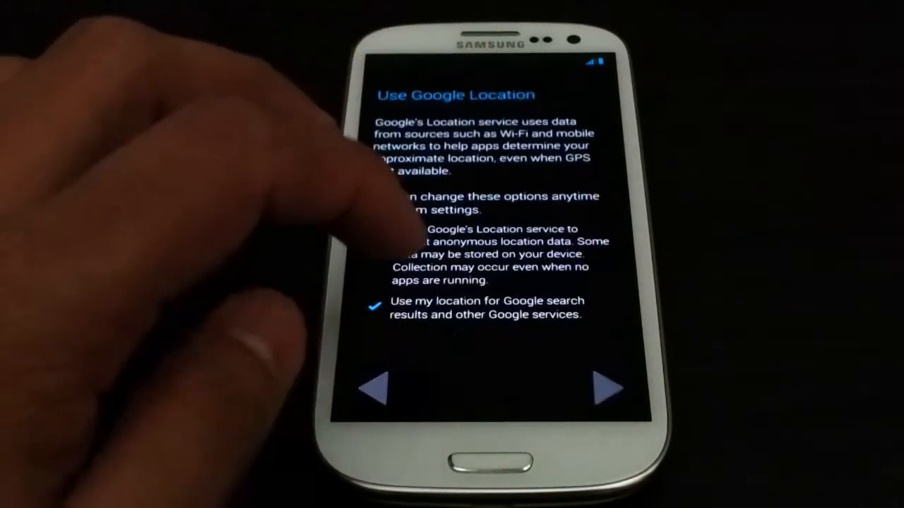
{"action": "left_click", "coordinate": [604, 387]}
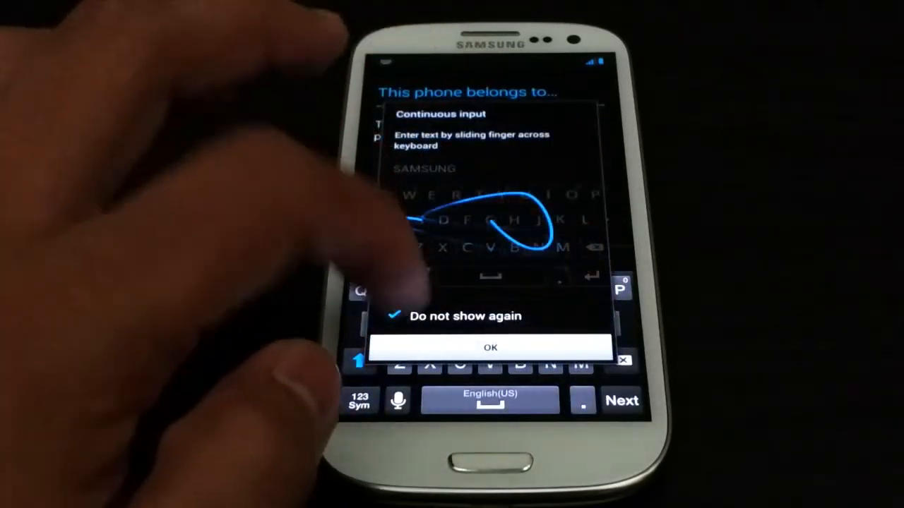
{"action": "left_click", "coordinate": [492, 347]}
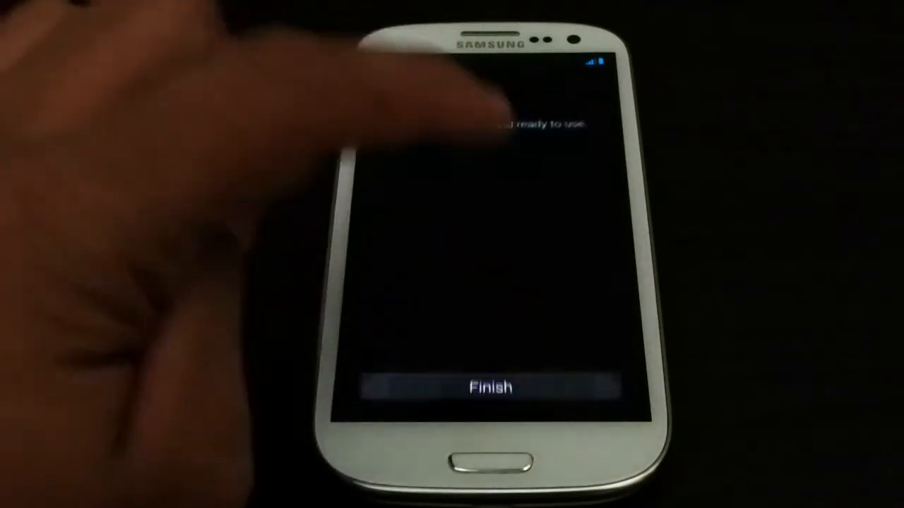
{"action": "left_click", "coordinate": [490, 387]}
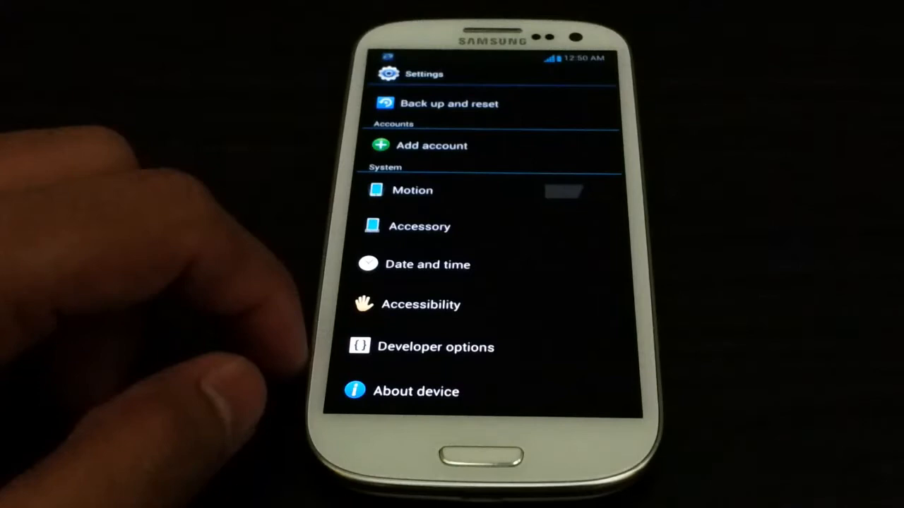
{"action": "left_click", "coordinate": [415, 390]}
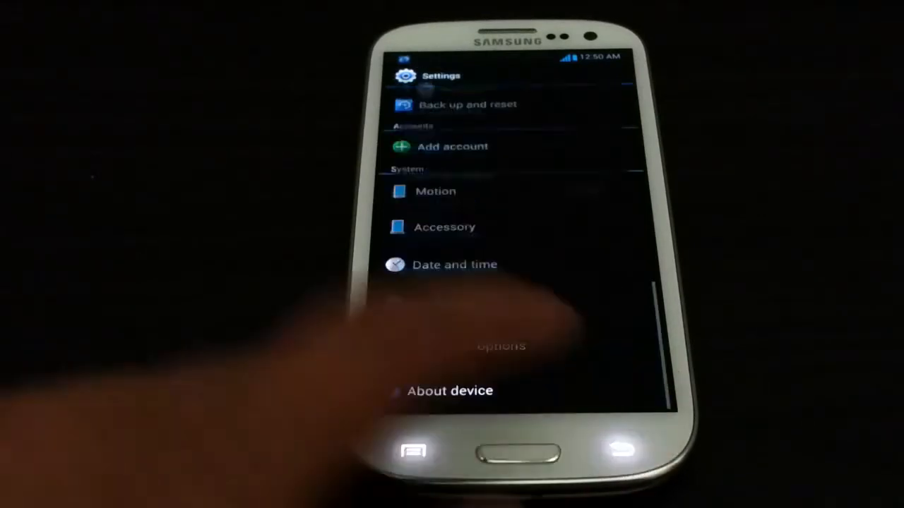
Reach Access Point Names via More settings > Mobile networks and start a New APN.
{"action": "scroll", "scroll_direction": "down", "scroll_amount": 3}
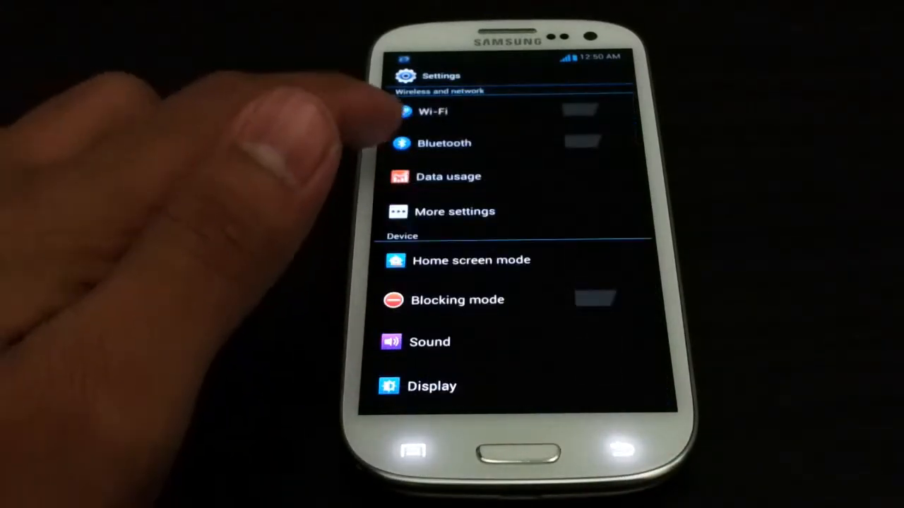
{"action": "left_click", "coordinate": [455, 212]}
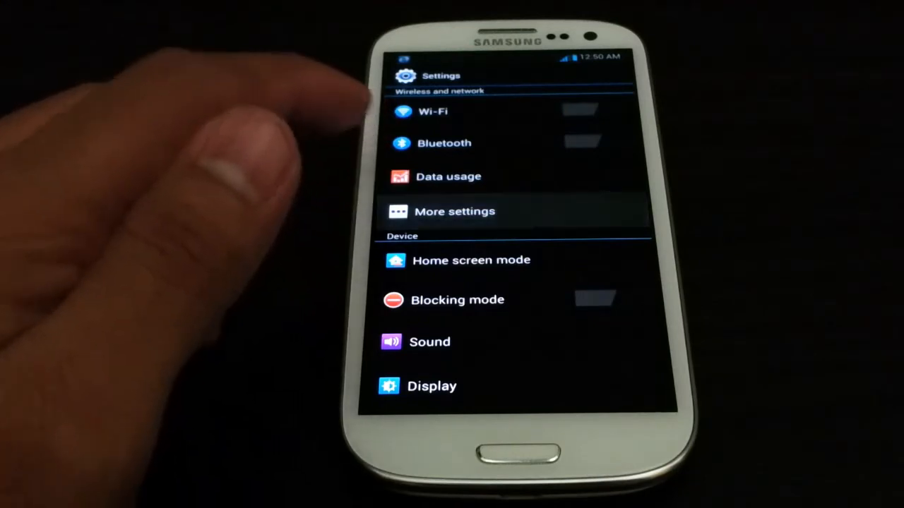
{"action": "left_click", "coordinate": [455, 212]}
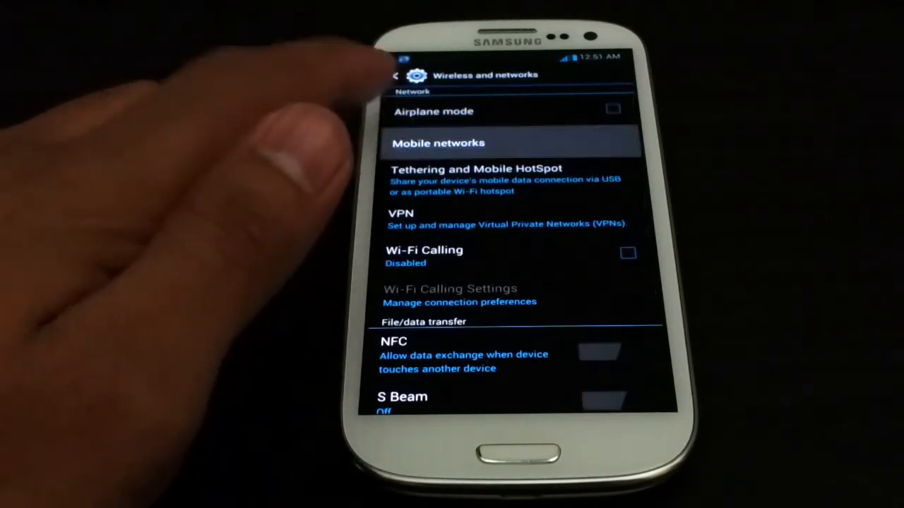
{"action": "left_click", "coordinate": [438, 143]}
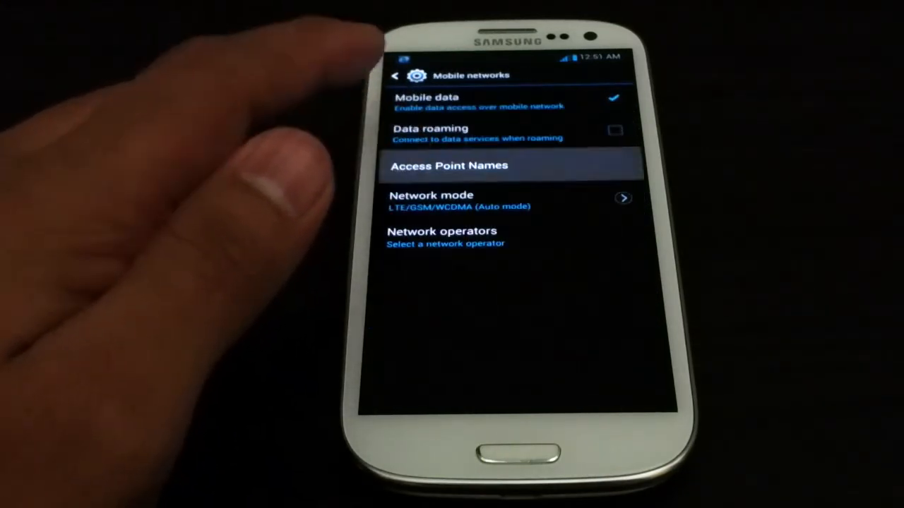
{"action": "left_click", "coordinate": [447, 166]}
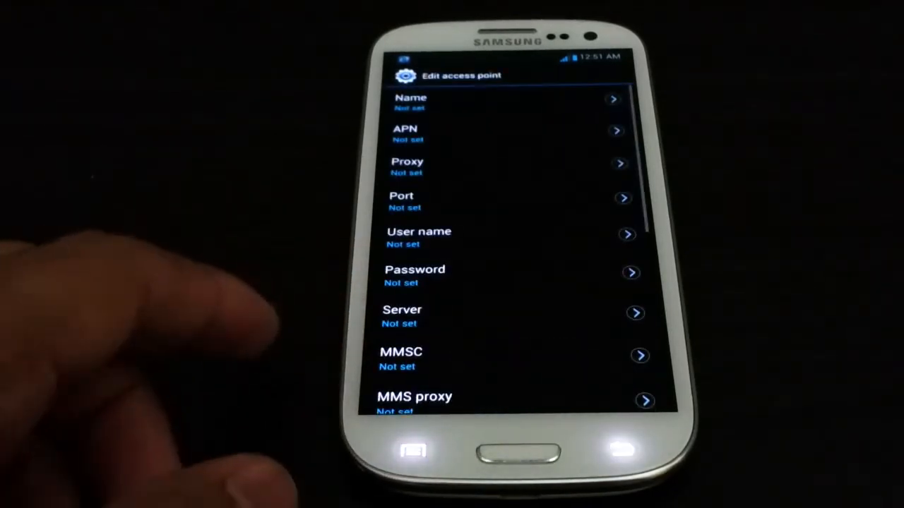
Fill in the access point's name and APN, then save the new entry.
{"action": "left_click", "coordinate": [413, 102]}
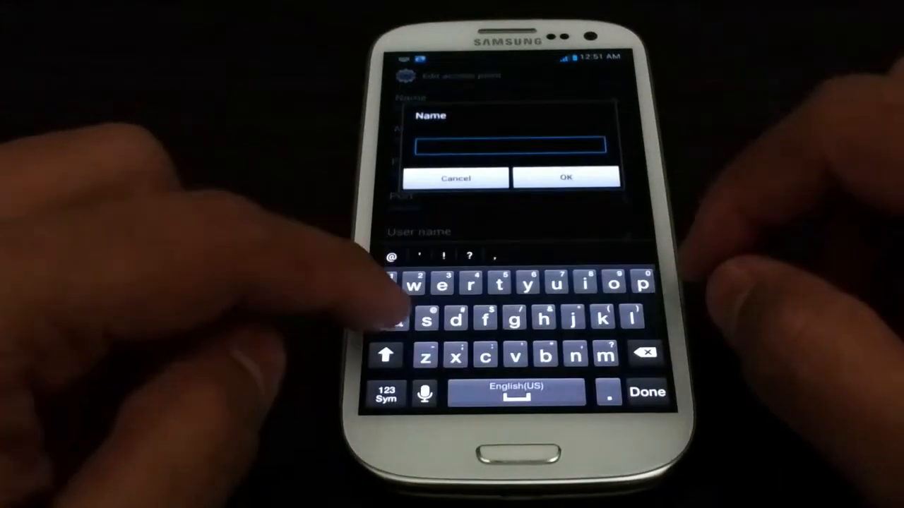
{"action": "left_click", "coordinate": [565, 178]}
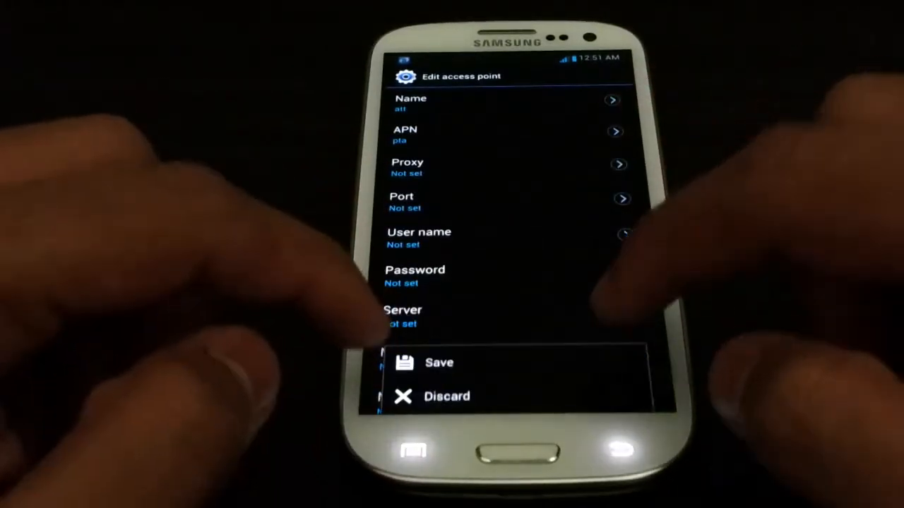
{"action": "left_click", "coordinate": [438, 361]}
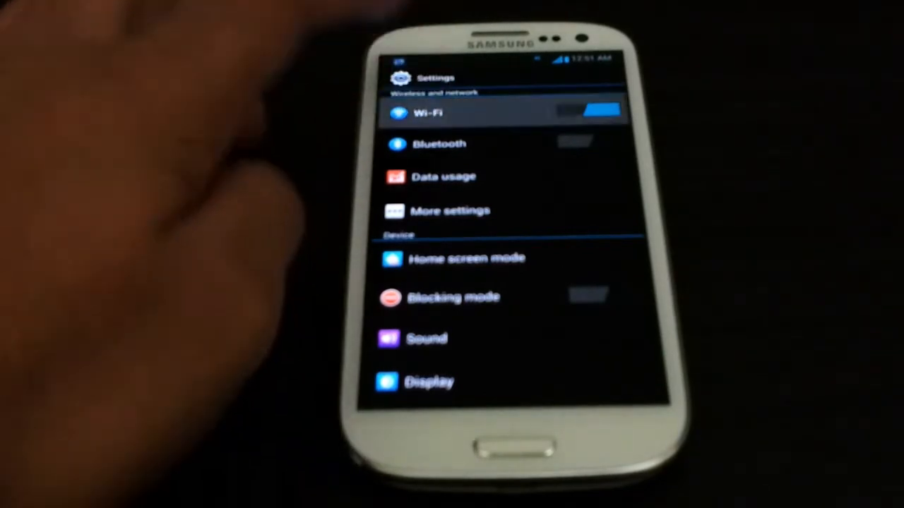
Open the Wi-Fi network list and scan, connecting the phone to the Net network.
{"action": "left_click", "coordinate": [426, 112]}
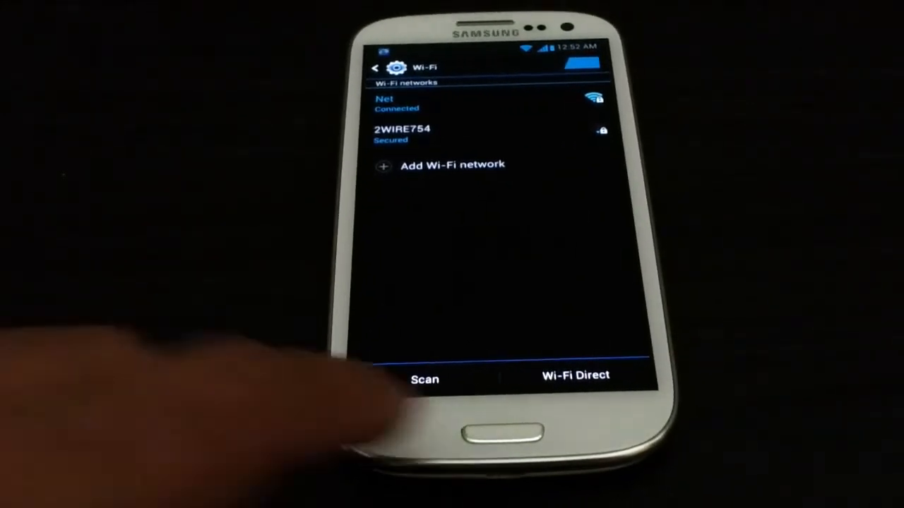
{"action": "left_click", "coordinate": [489, 430]}
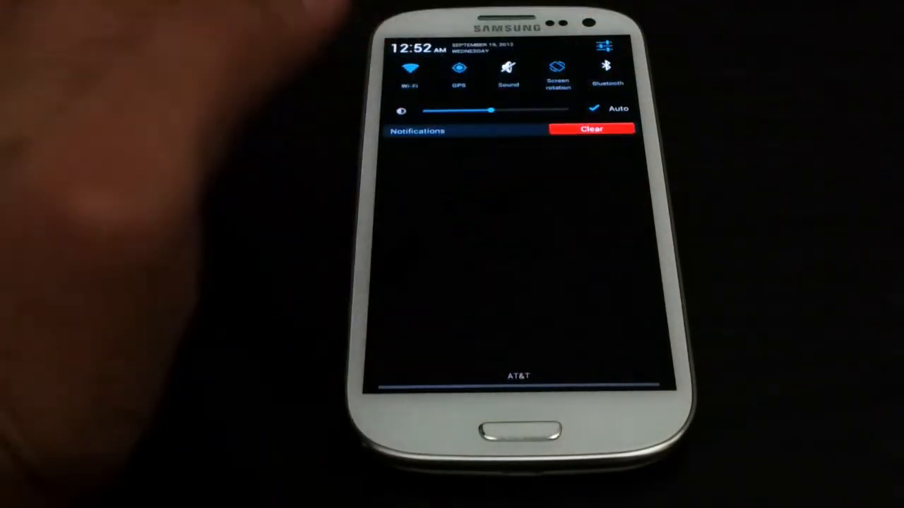
Try the quick setting toggles in the pulled-down notification shade.
{"action": "left_click", "coordinate": [592, 130]}
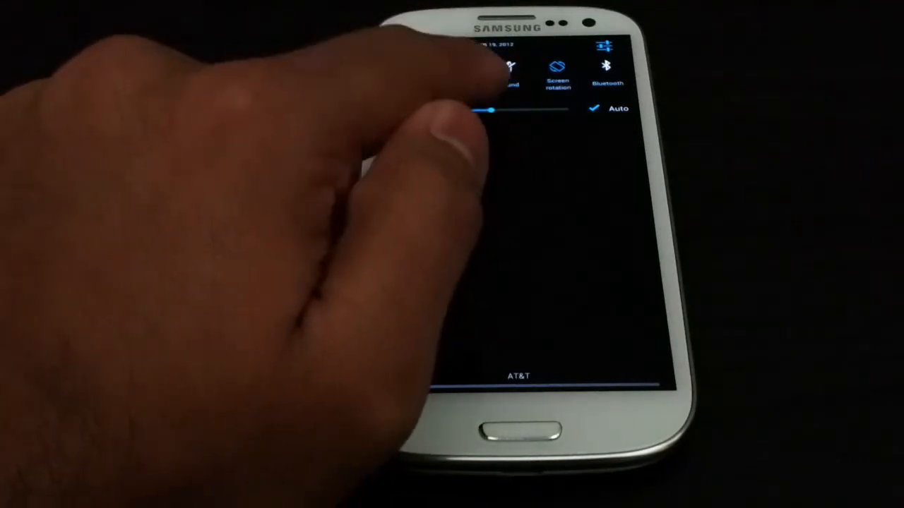
{"action": "left_click", "coordinate": [596, 107]}
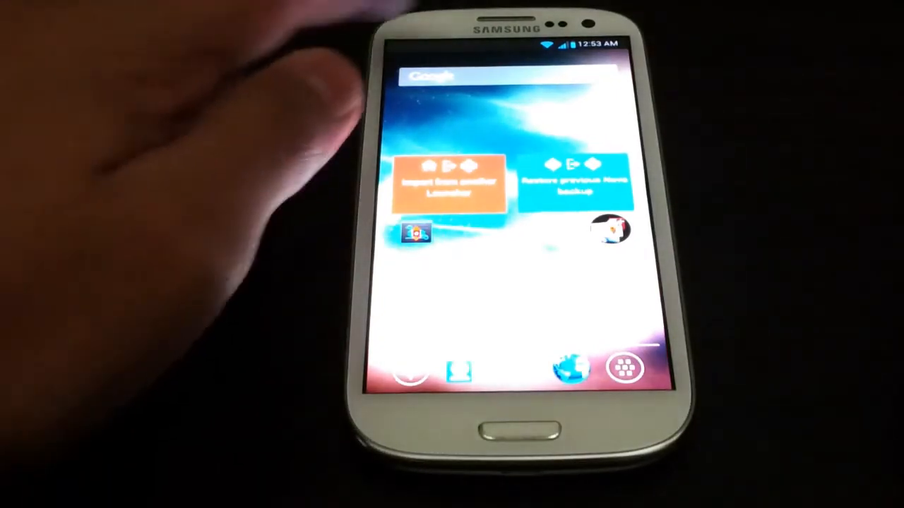
Swipe through the Nova home screen pages and launch an app from the dock.
{"action": "left_click_drag", "start_coordinate": [505, 50], "coordinate": [506, 282]}
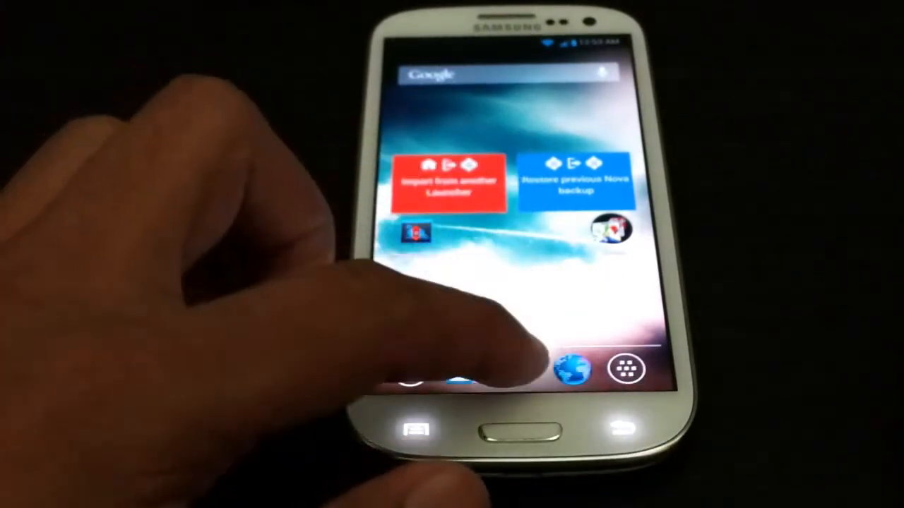
{"action": "left_click", "coordinate": [627, 370]}
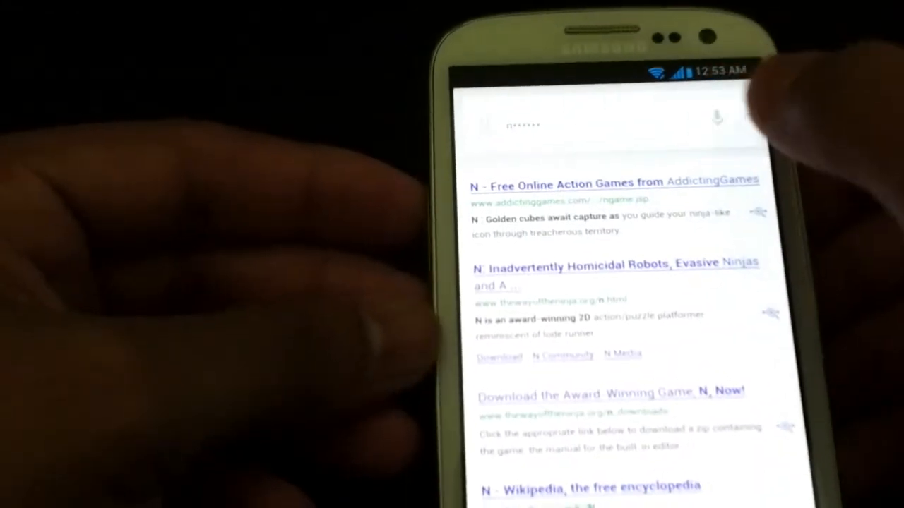
Voice-search 'Kobe Bryant' from the Google bar and look through his news and profile results.
{"action": "left_click", "coordinate": [714, 117]}
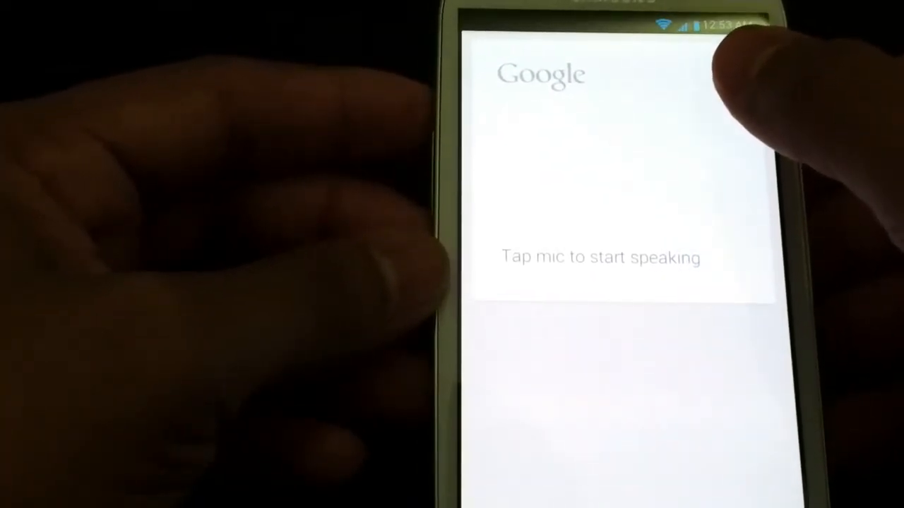
{"action": "left_click", "coordinate": [727, 71]}
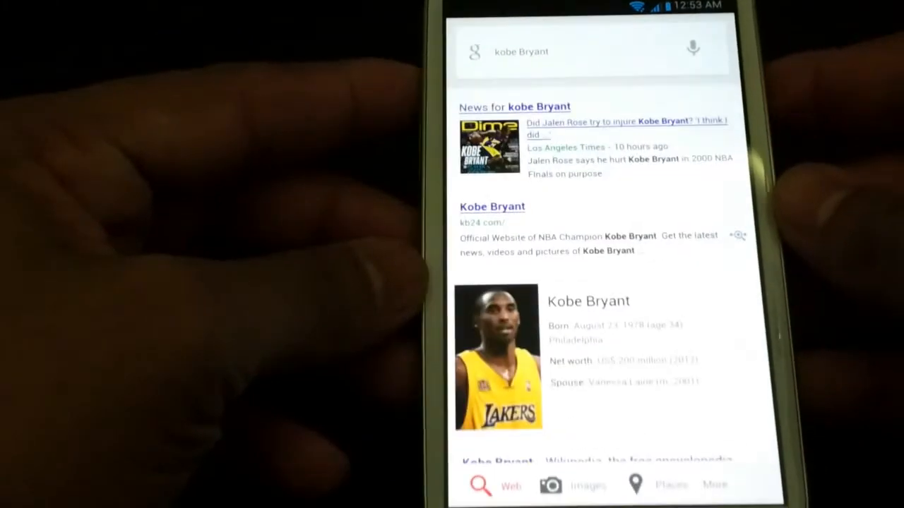
{"action": "scroll", "scroll_direction": "down", "scroll_amount": 3}
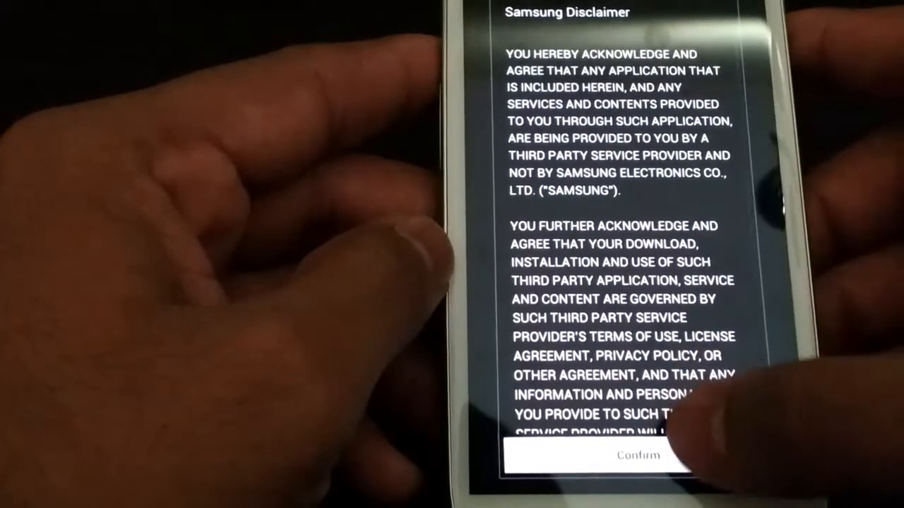
Confirm the Samsung disclaimer and ask S Voice which phone is best, then another question.
{"action": "left_click", "coordinate": [638, 455]}
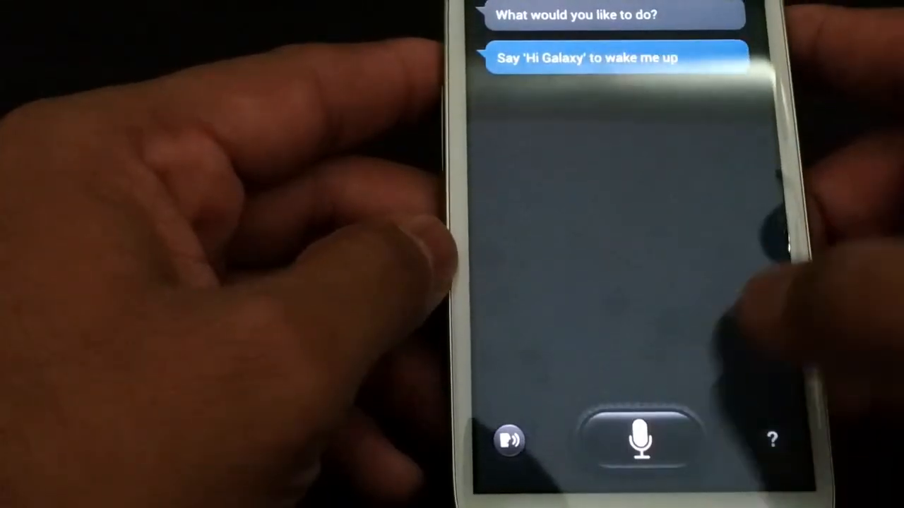
{"action": "left_click", "coordinate": [641, 441]}
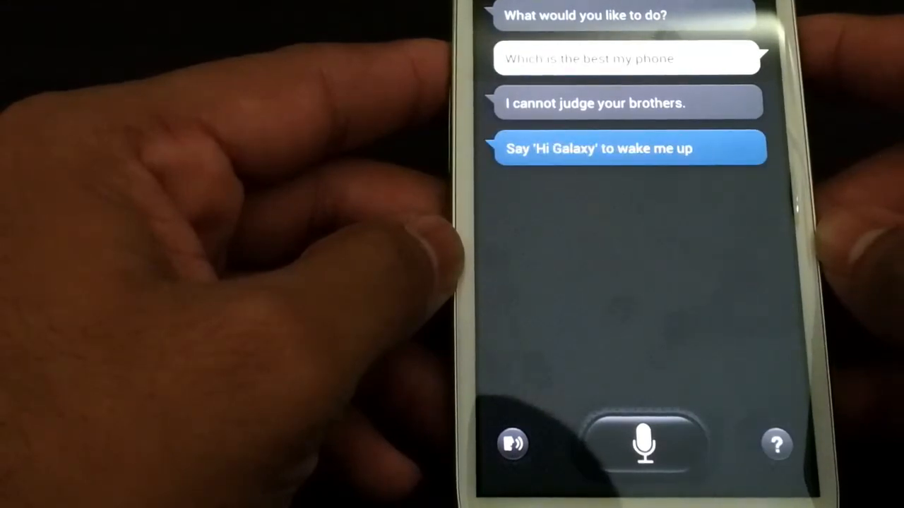
{"action": "left_click", "coordinate": [644, 438]}
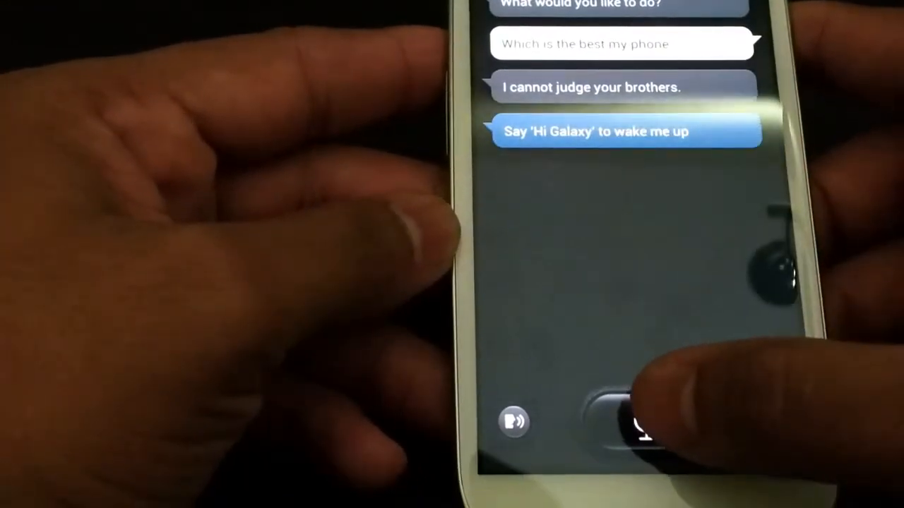
{"action": "left_click", "coordinate": [629, 421]}
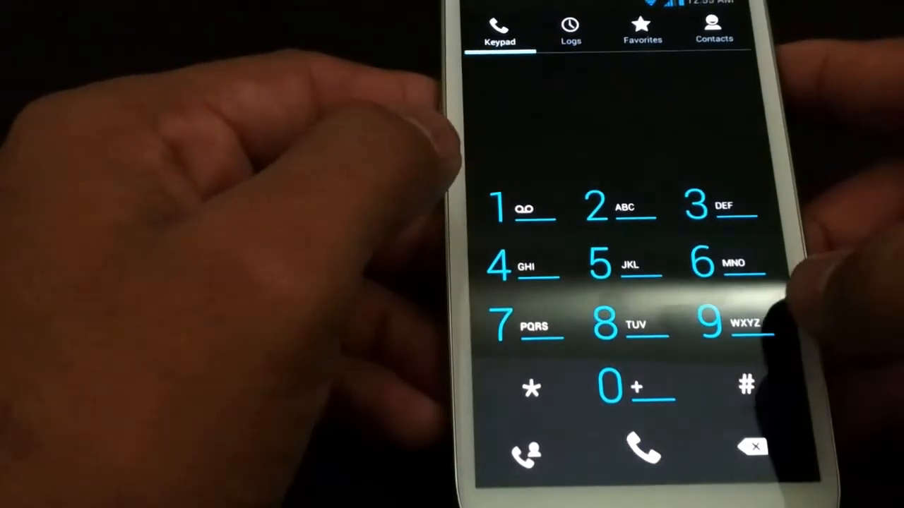
Dial 611 from the keypad, place the call and end it.
{"action": "left_click", "coordinate": [641, 450]}
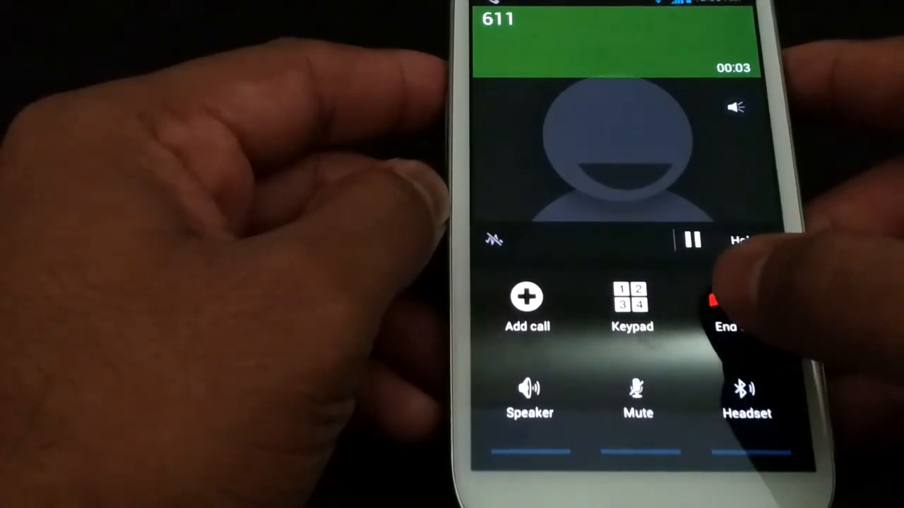
{"action": "left_click", "coordinate": [727, 310]}
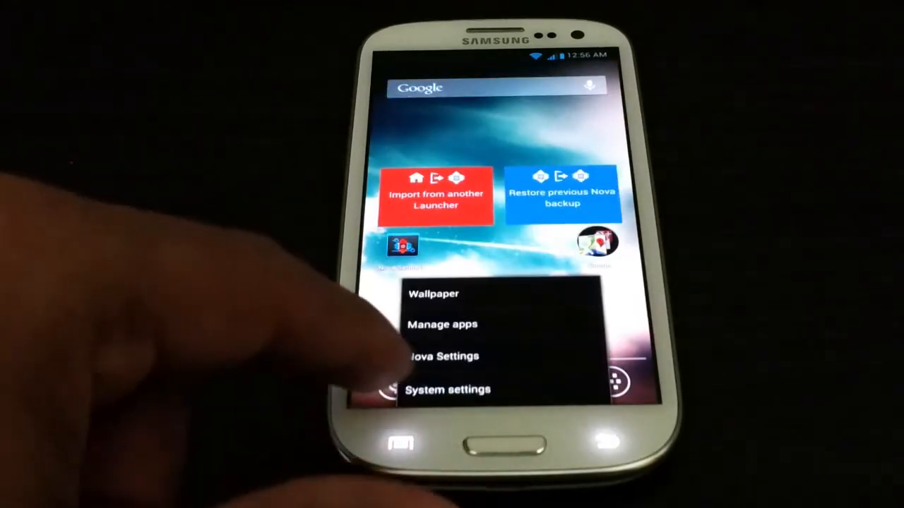
{"action": "left_click", "coordinate": [446, 389]}
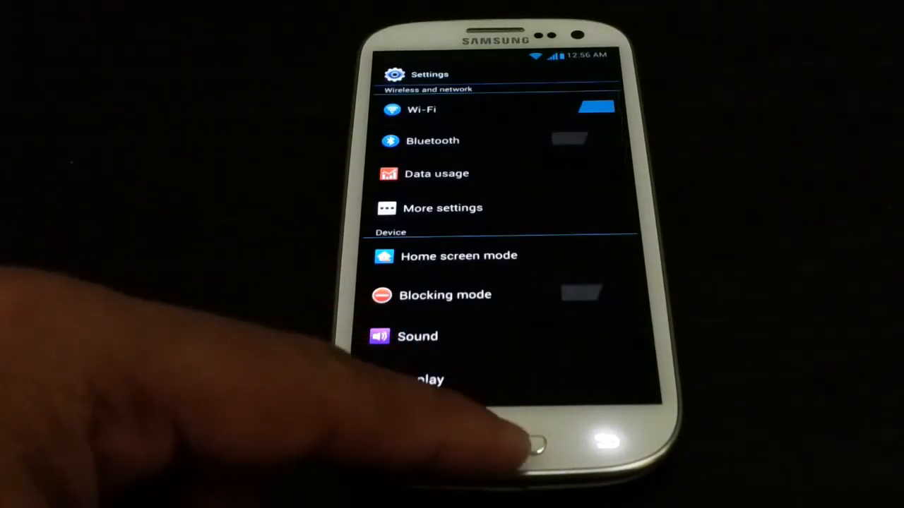
{"action": "left_click", "coordinate": [503, 438]}
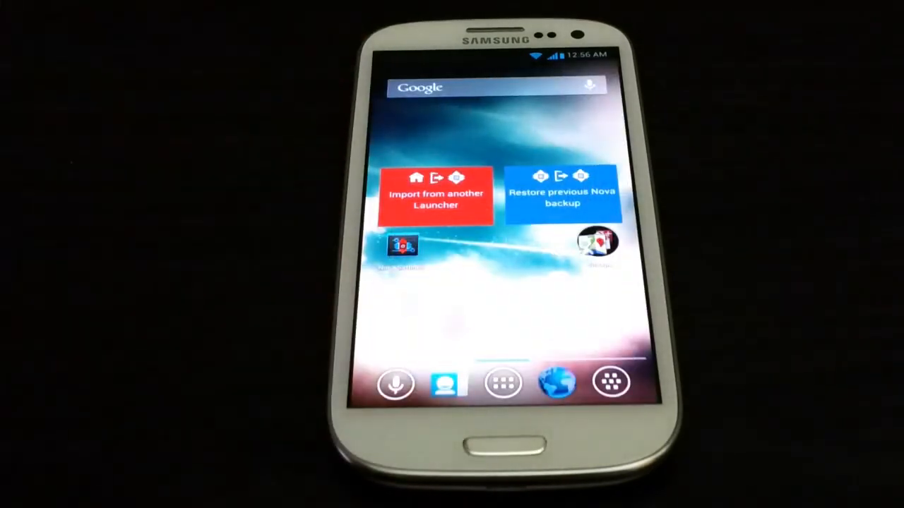